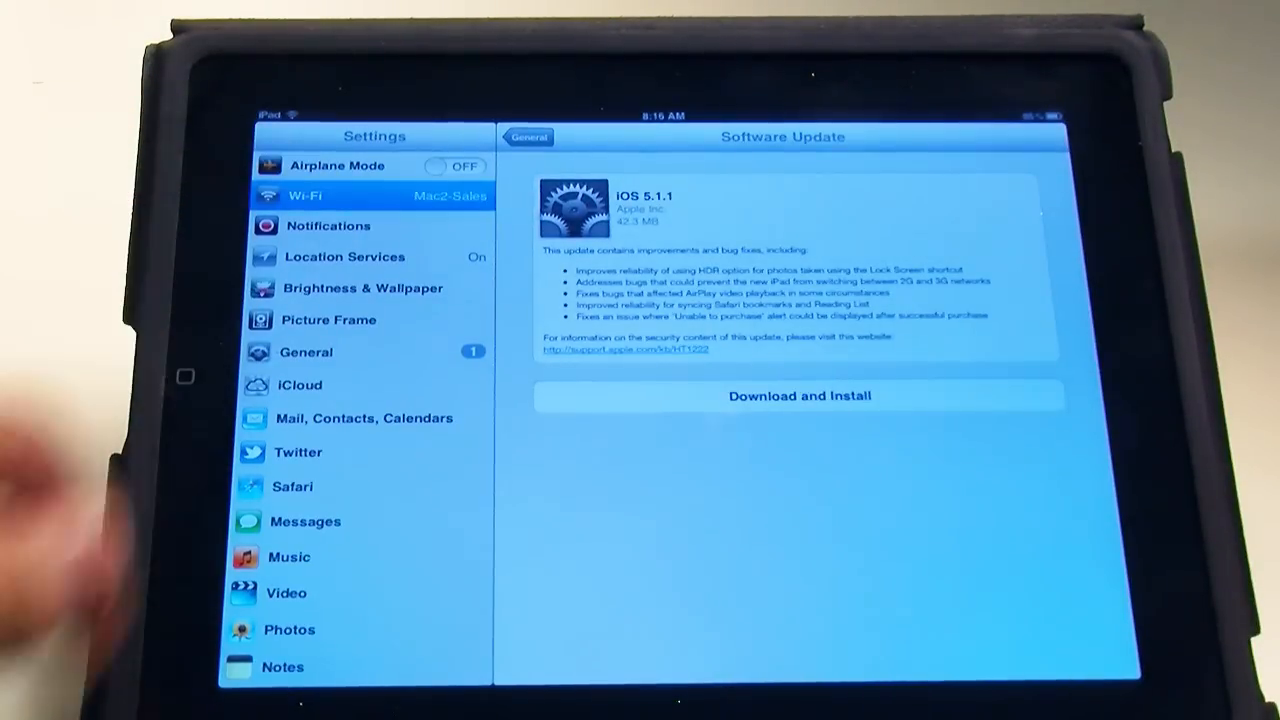
Select Q-Sys_Uci_Viewer_Installer_3.0.272.exe in the Downloads\Q-Sys_Designer_3.0.272 folder
{"action": "left_click", "coordinate": [304, 196]}
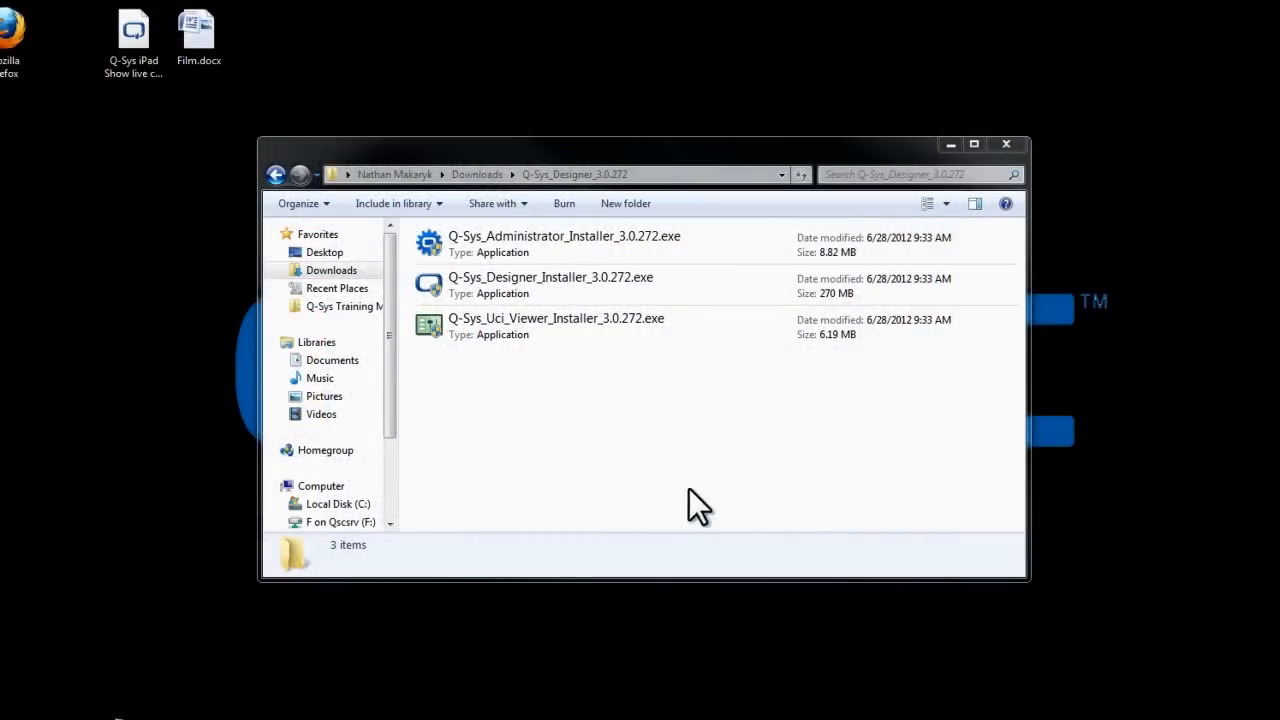
{"action": "left_click", "coordinate": [556, 318]}
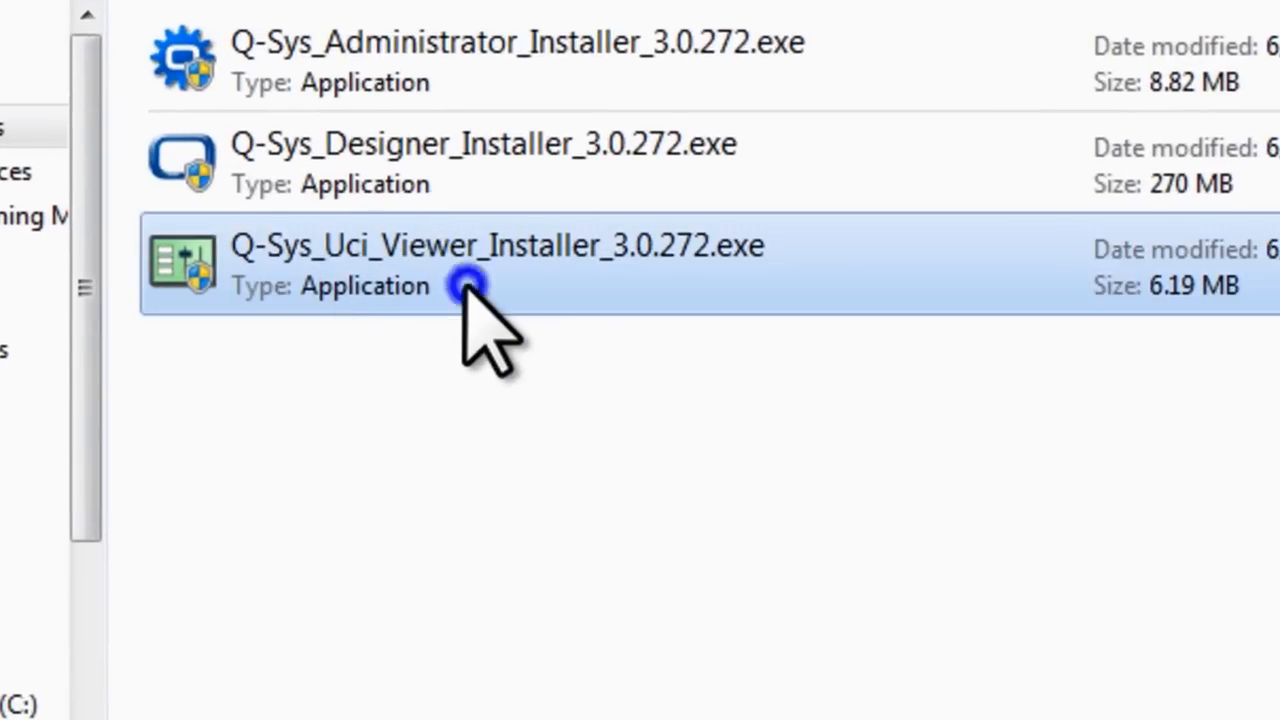